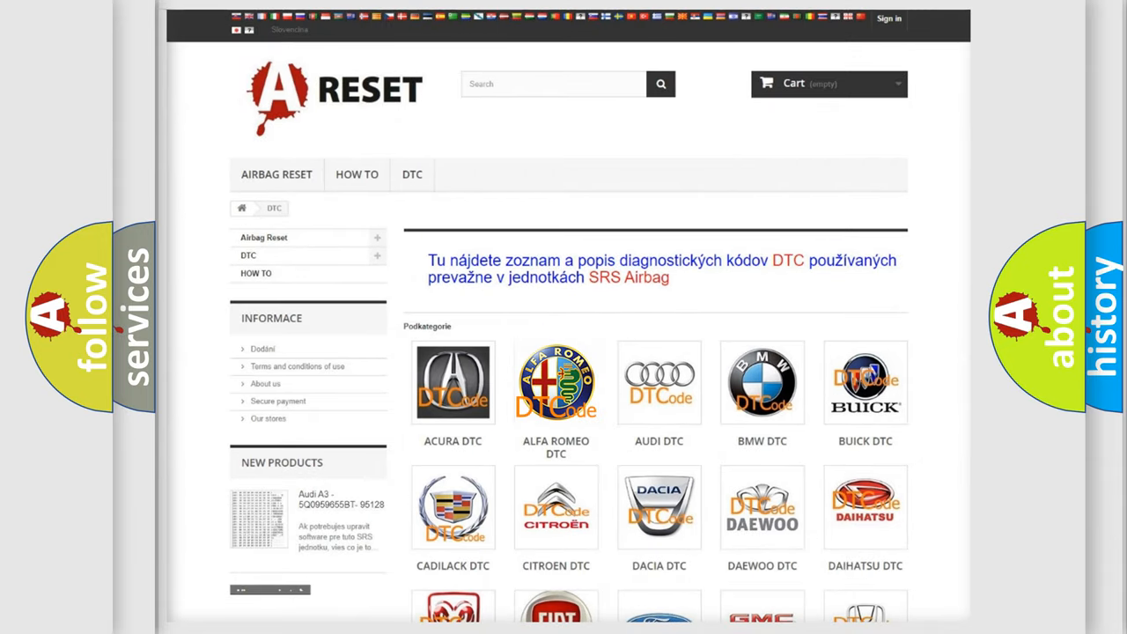
Show the Alfa Romeo DTC code list and scroll through its B-codes
left_click(556, 382)
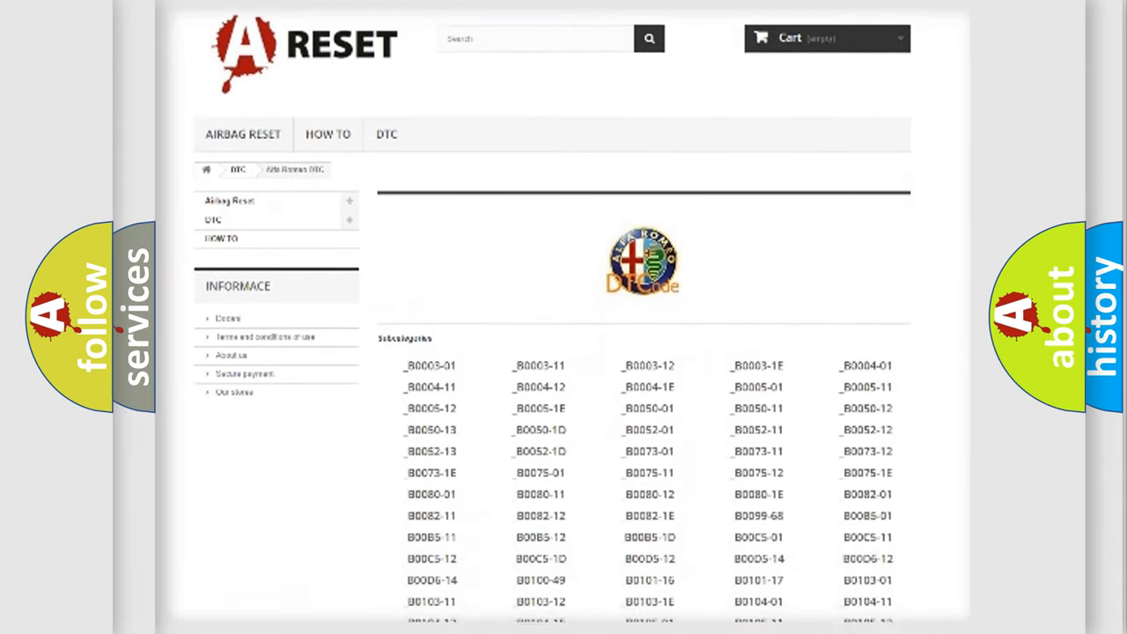
scroll("down", 3)
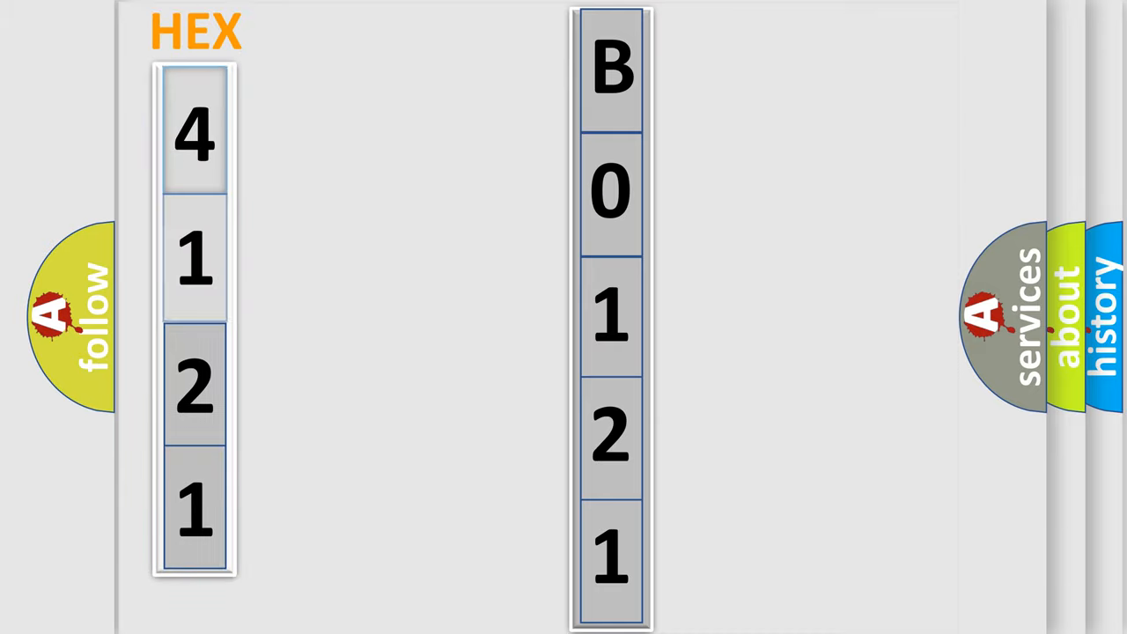
Highlight the first hex digit 4 of code 4121 shown beside DTC B0121
left_click(194, 132)
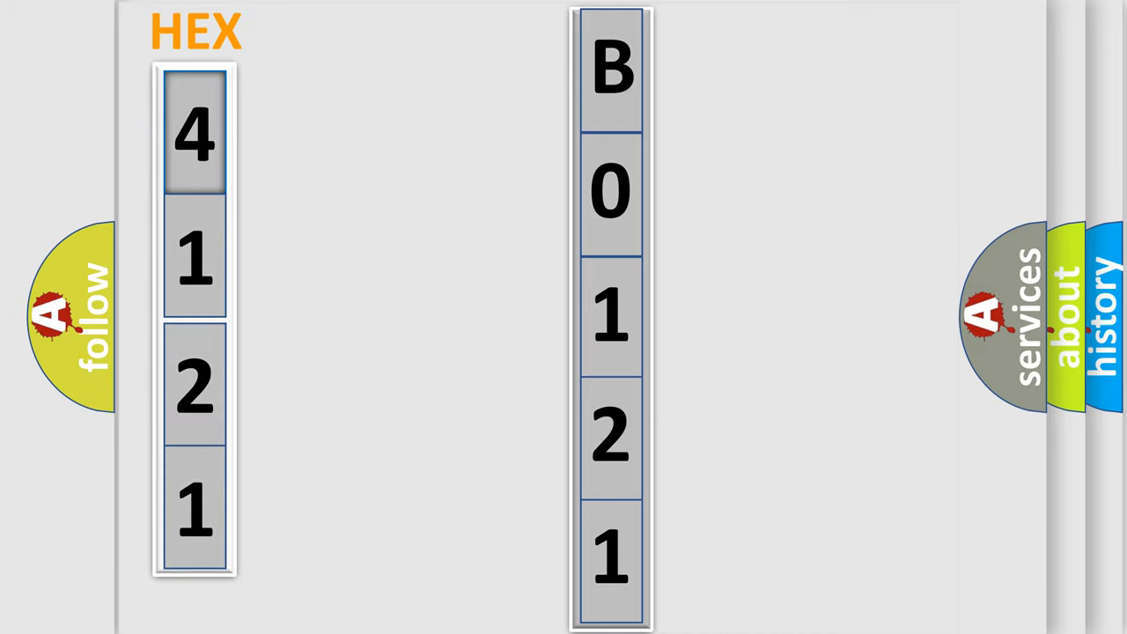